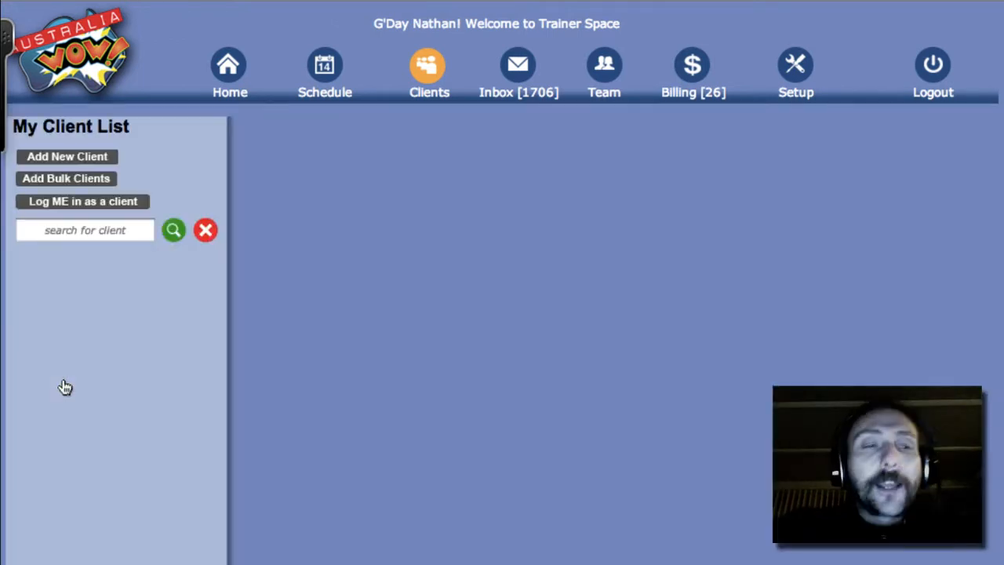
click(66, 385)
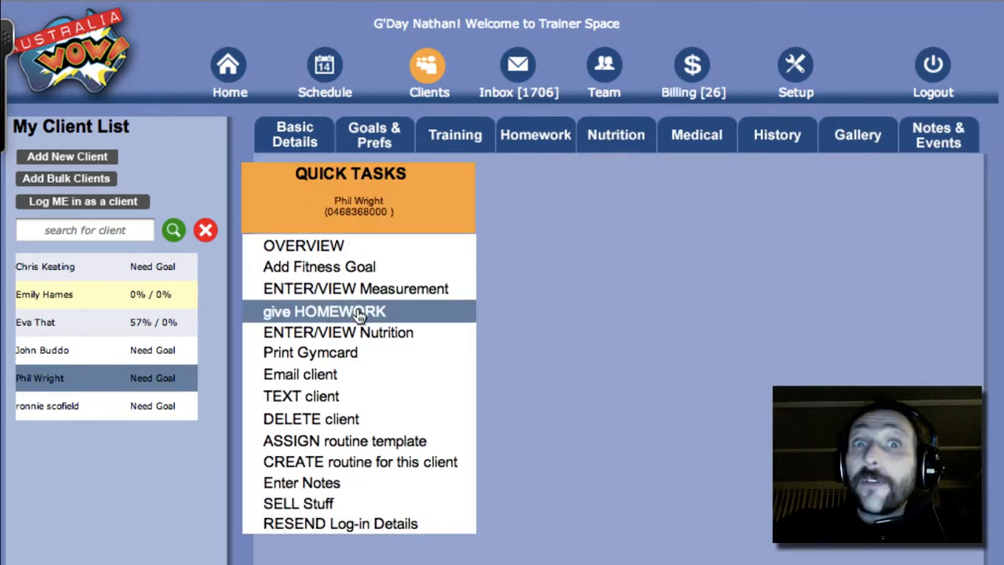
Start new homework for the client running from 14 Jan to 20 Jan 2013
click(323, 311)
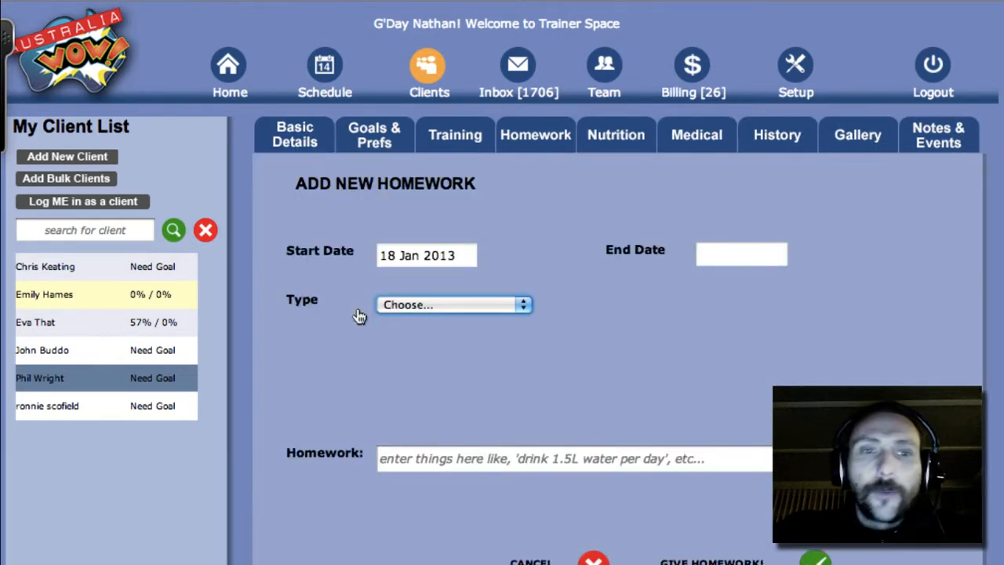
click(426, 254)
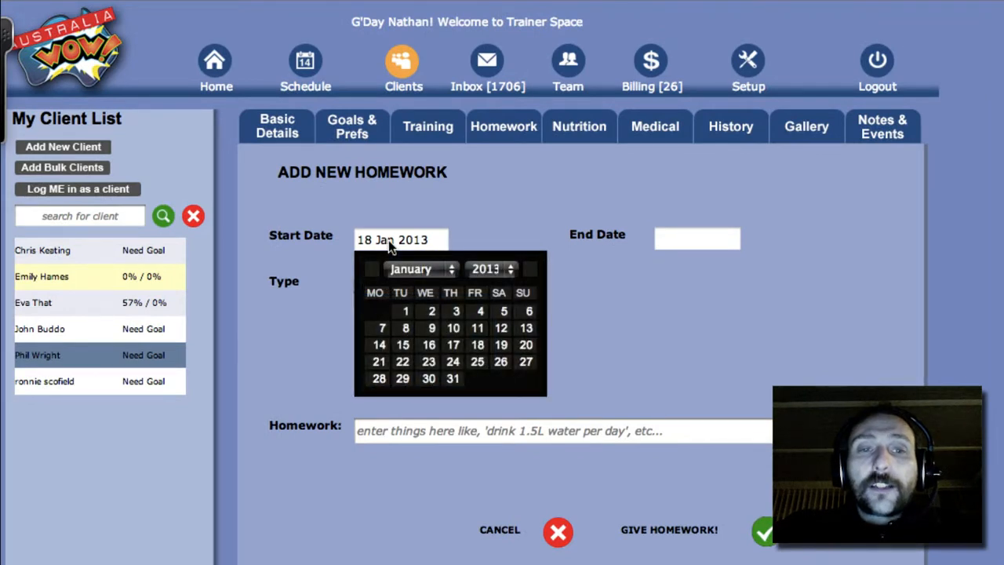
click(379, 345)
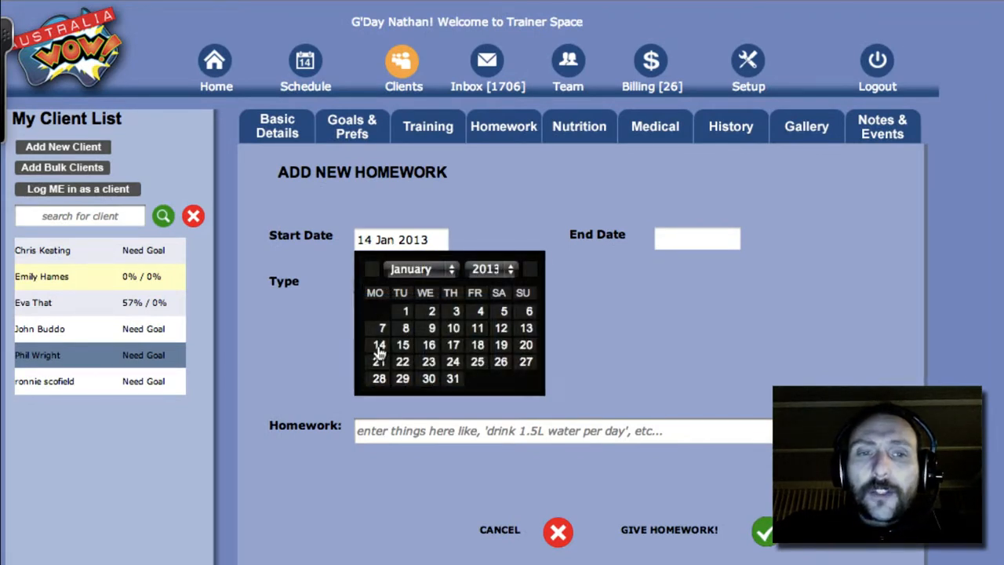
click(379, 345)
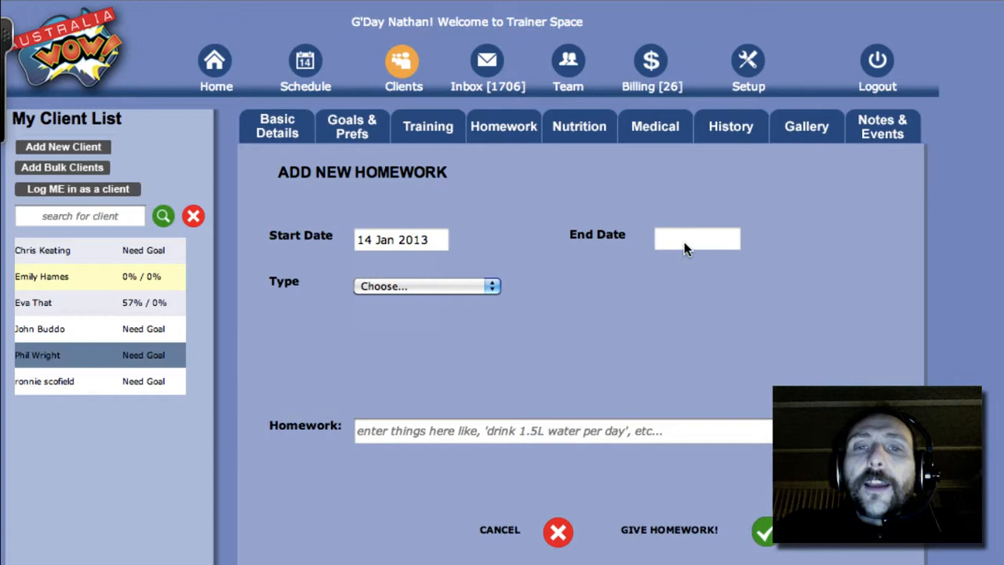
click(696, 239)
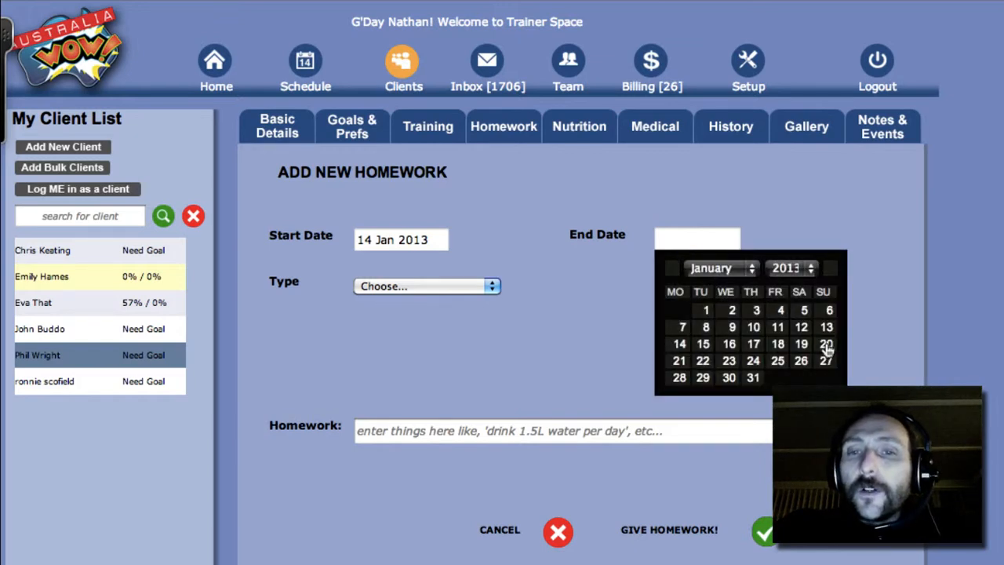
click(825, 343)
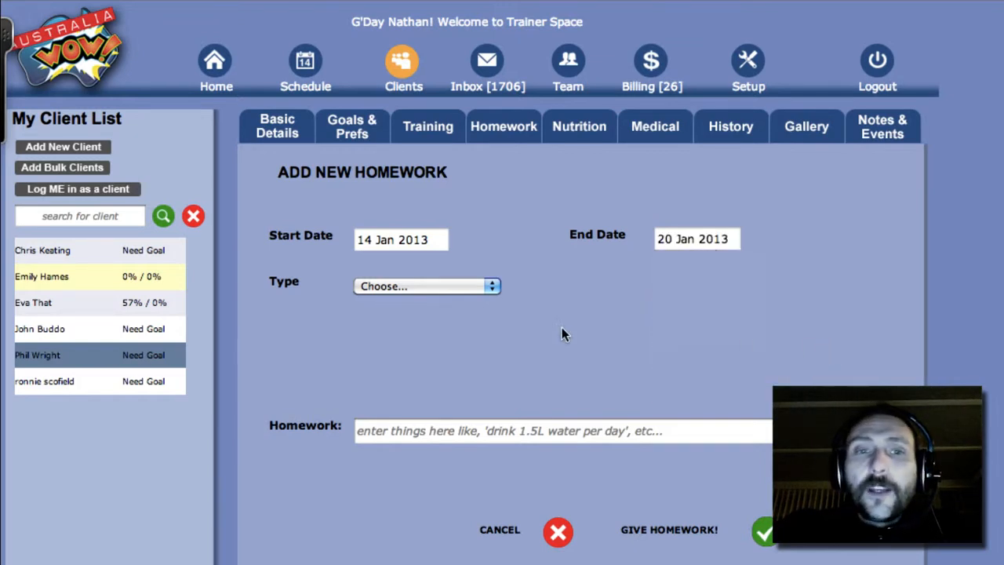
Make the homework Daily on Monday, Tuesday, Thursday, Friday and Sunday
click(427, 285)
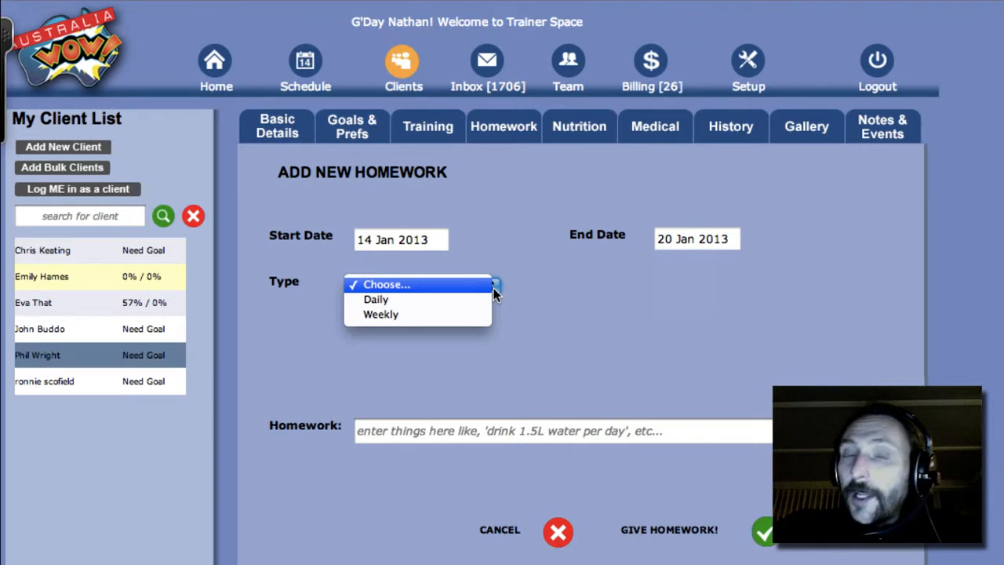
click(376, 298)
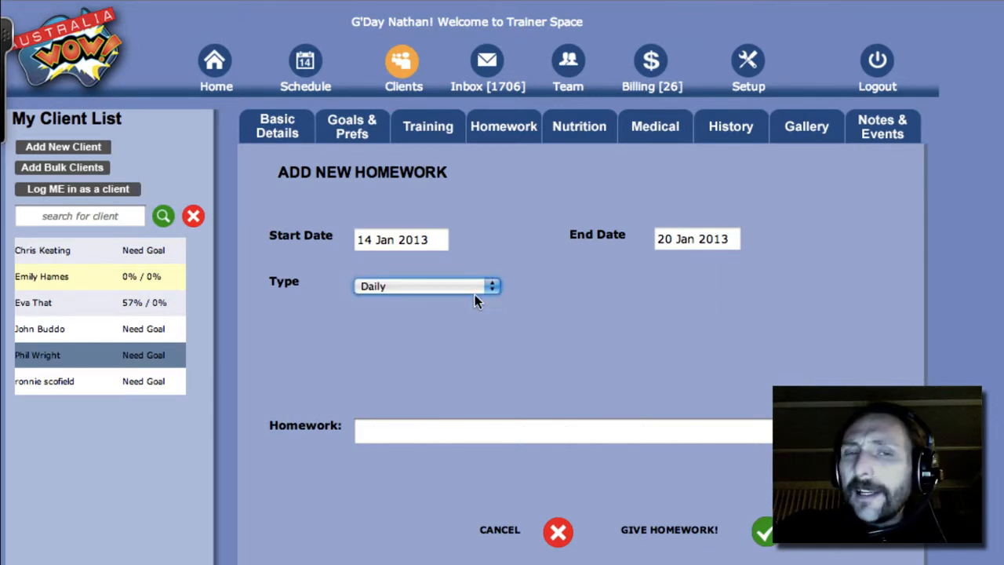
click(427, 286)
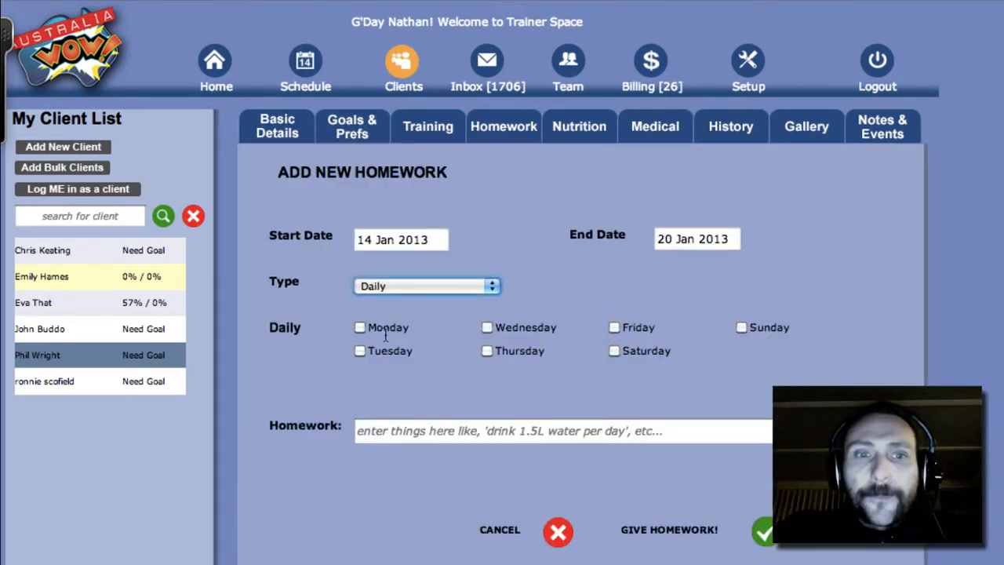
click(359, 351)
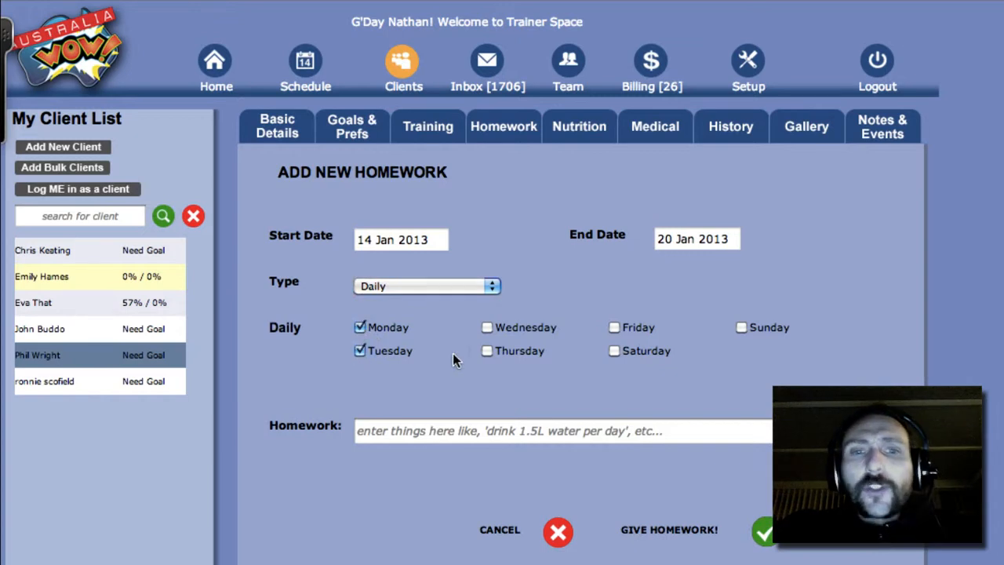
click(486, 351)
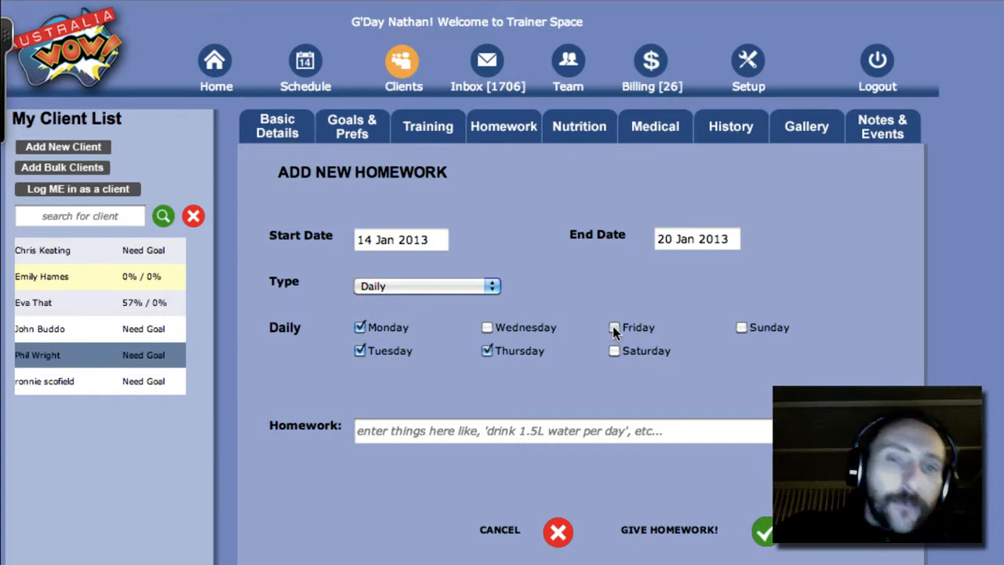
click(615, 328)
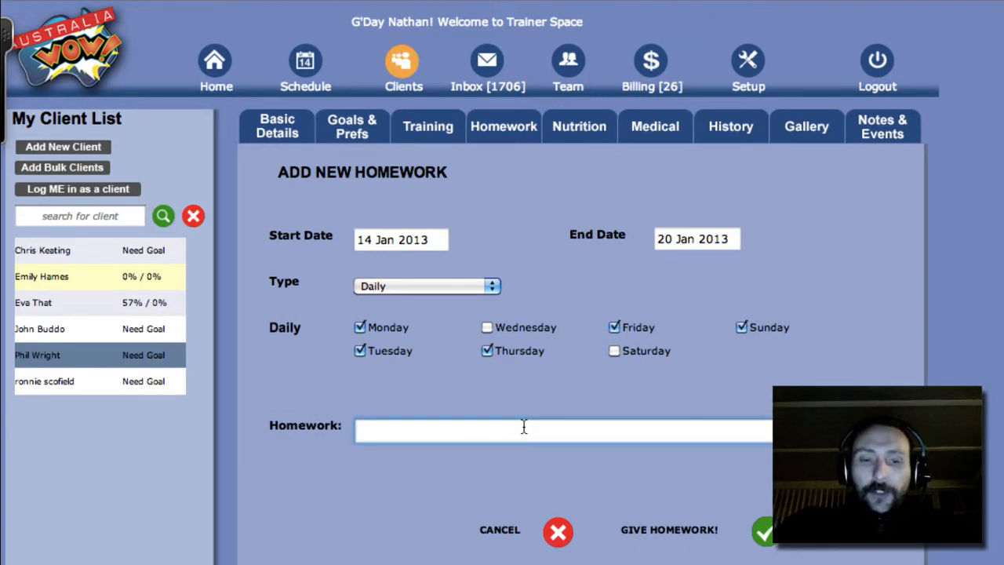
Enter the homework description 'Drink 2L of water every day'
text(Drink 2)
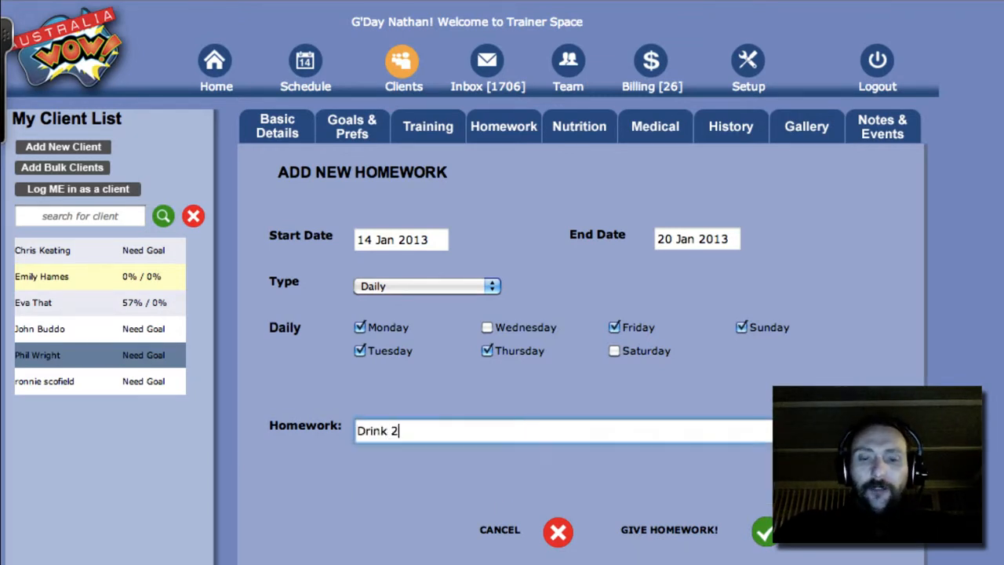
text(L of water e)
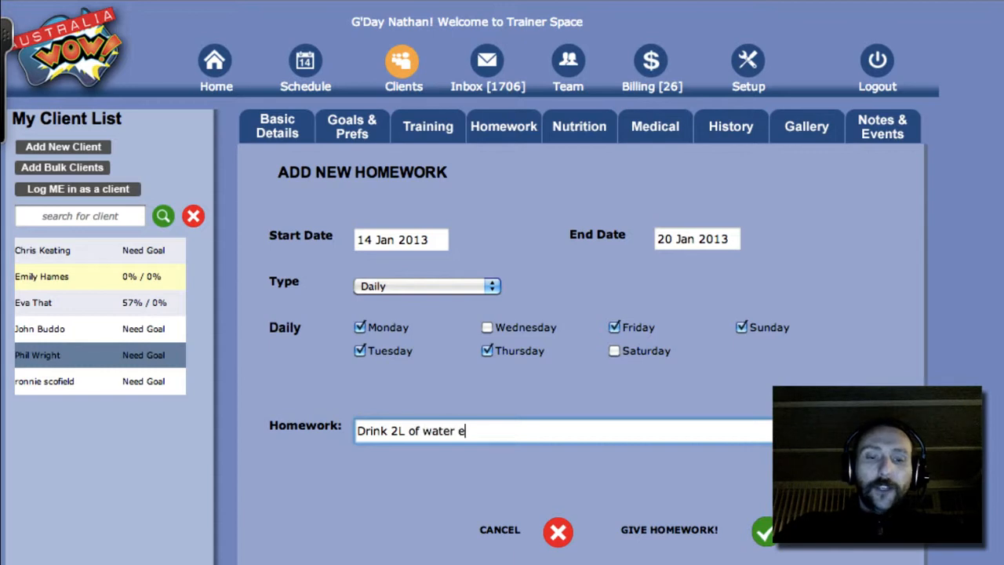
text(very day)
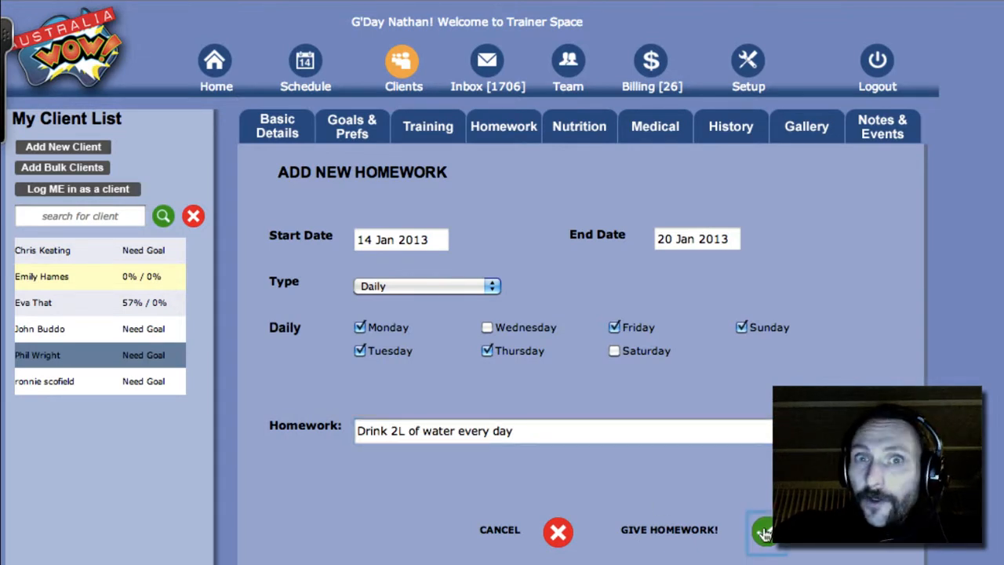
Save with GIVE HOMEWORK! so the water homework lists for 15–20 Jan plus today
click(765, 532)
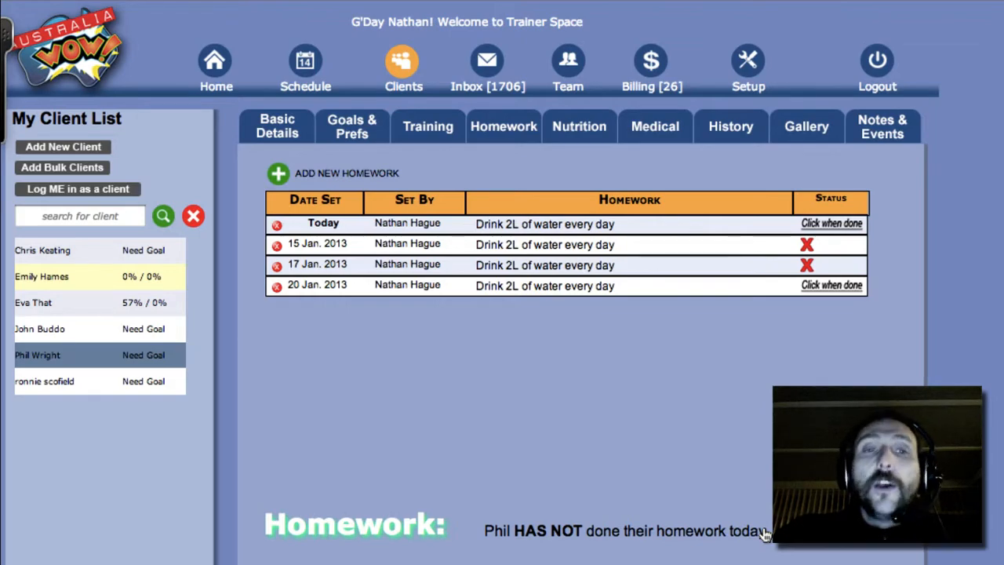
mouse_move(775, 6)
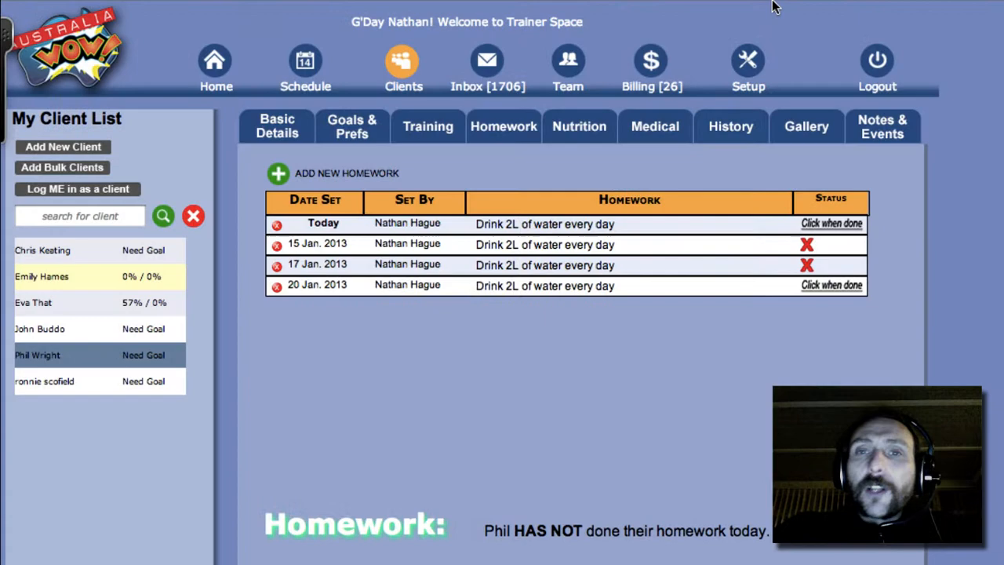
Log in as the client to see the Homework tab, then return to the trainer's Clients page
click(75, 188)
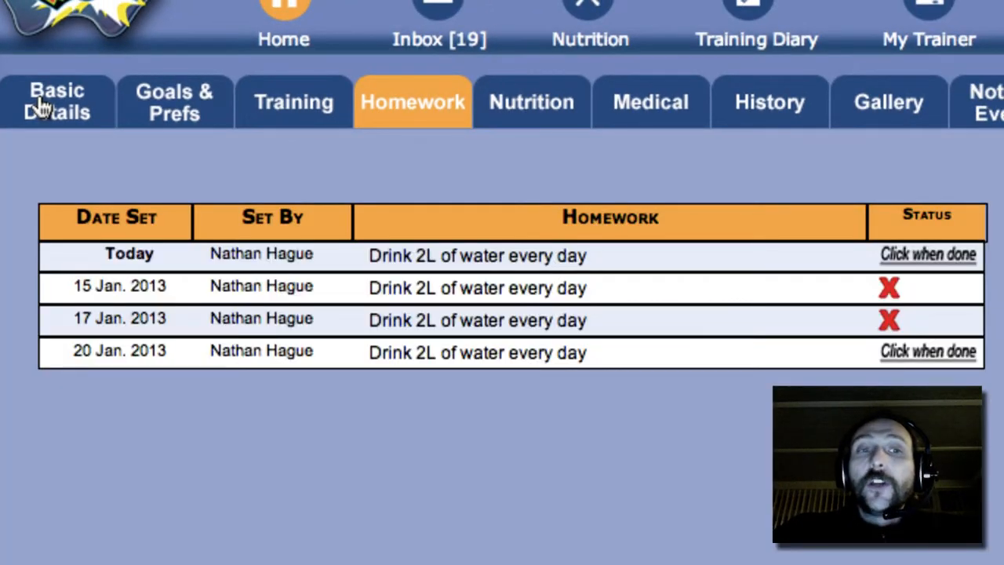
click(927, 254)
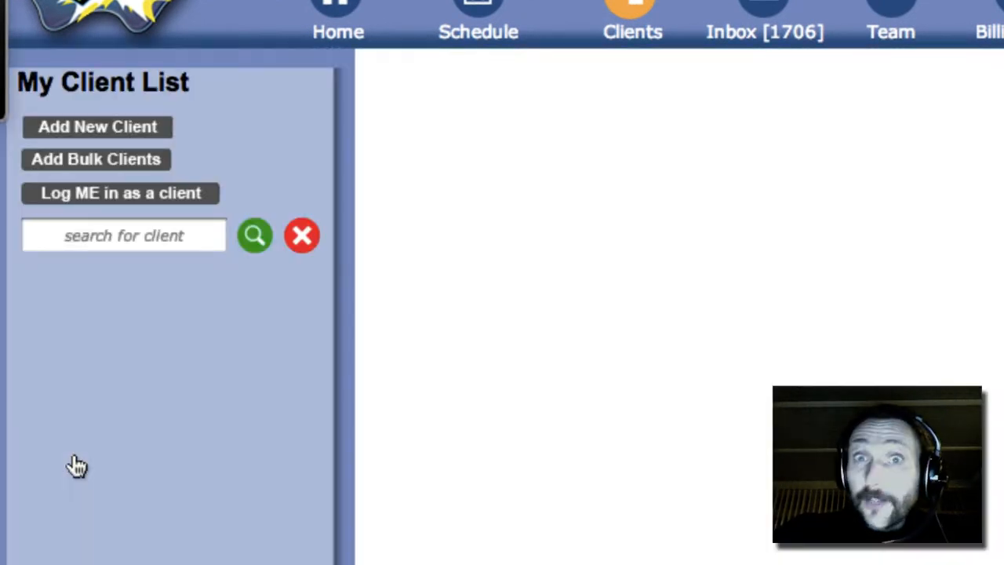
Confirm today's water homework is ticked in trainer and client views, ending on 'Done today's homework'
click(57, 453)
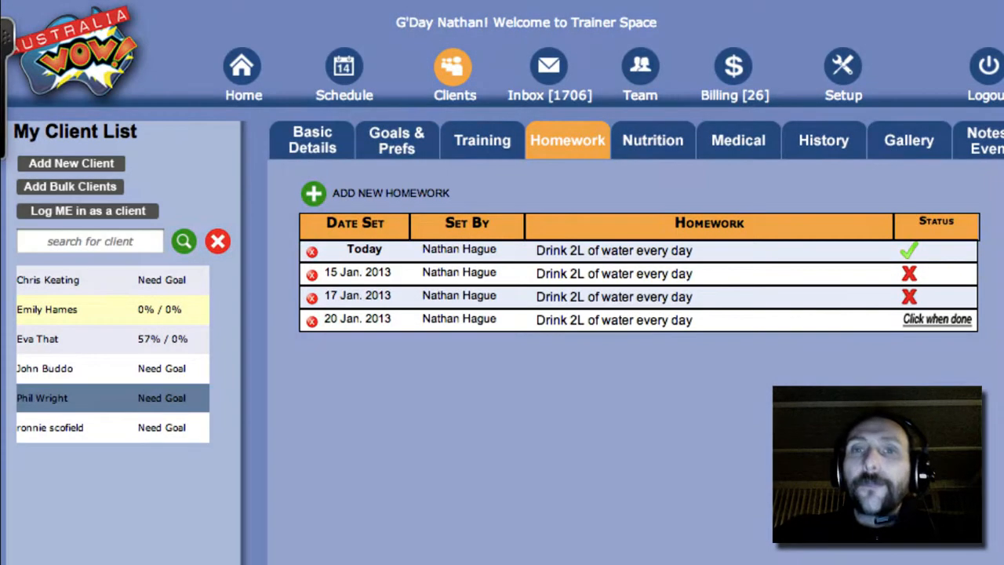
click(88, 210)
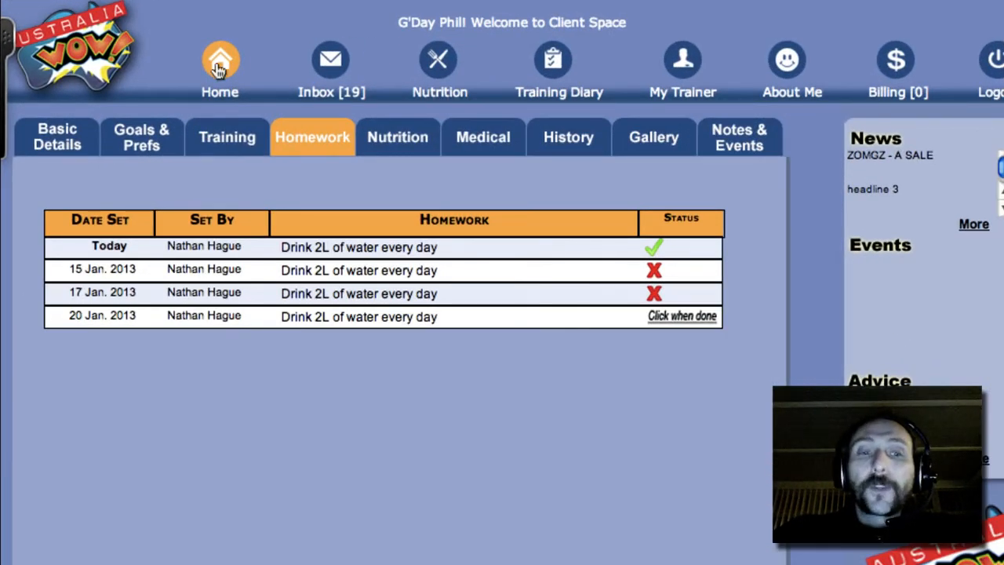
click(219, 66)
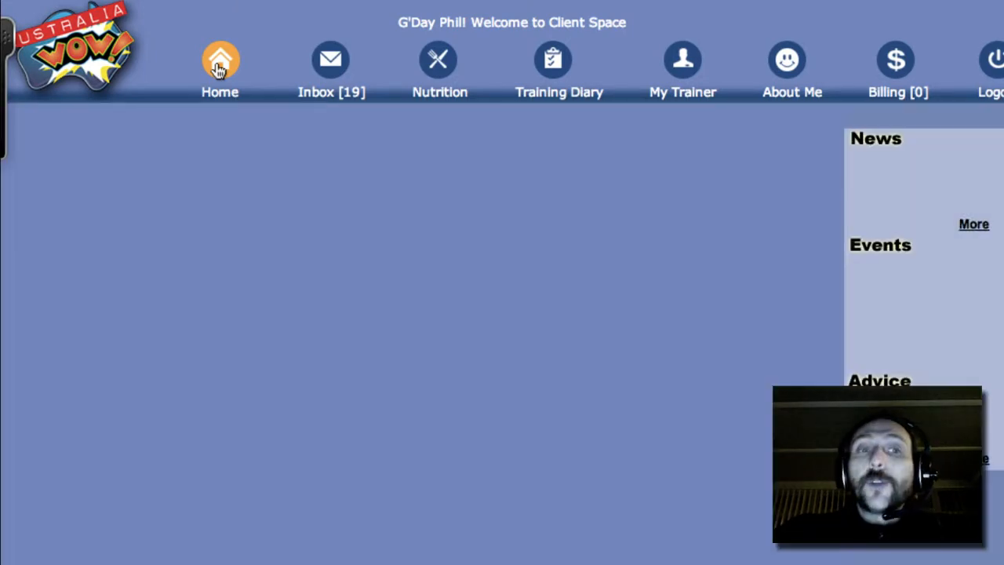
click(219, 59)
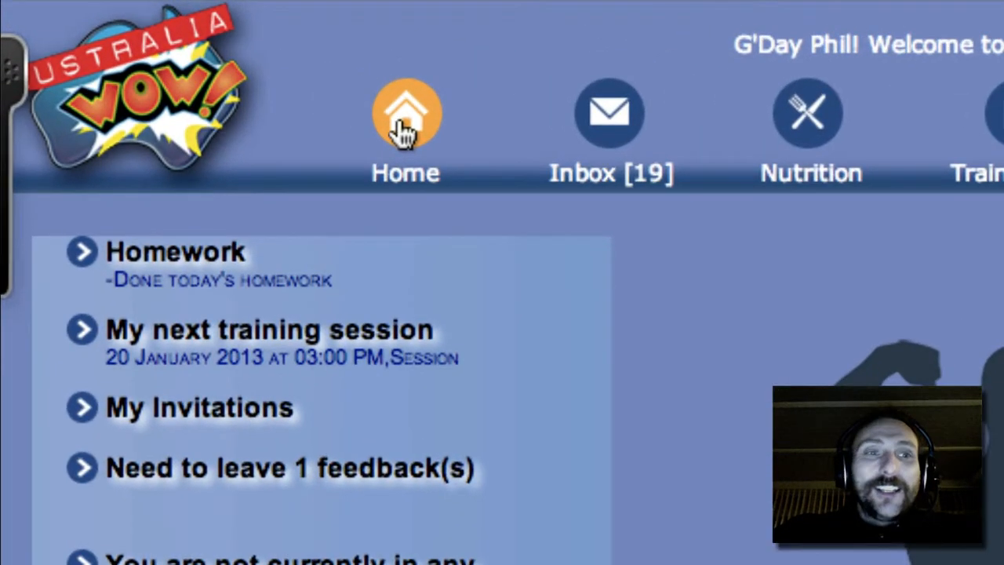